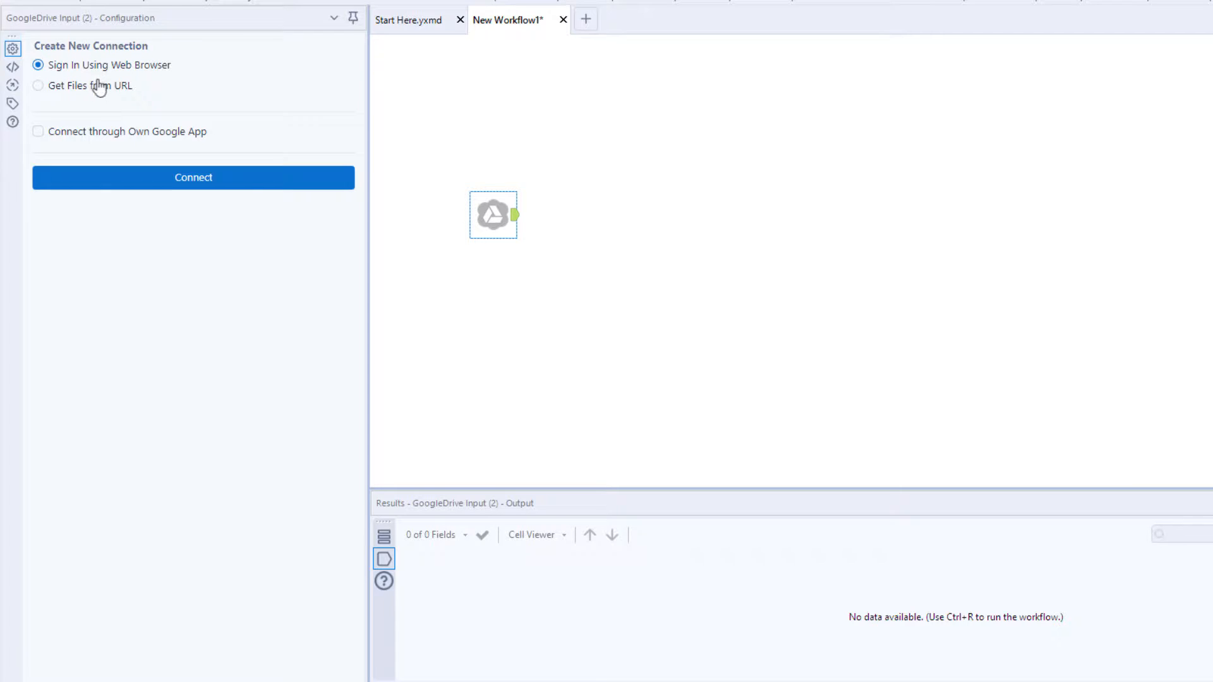
- Connect the Google Drive Input to Google Drive via web browser sign-in
click(193, 177)
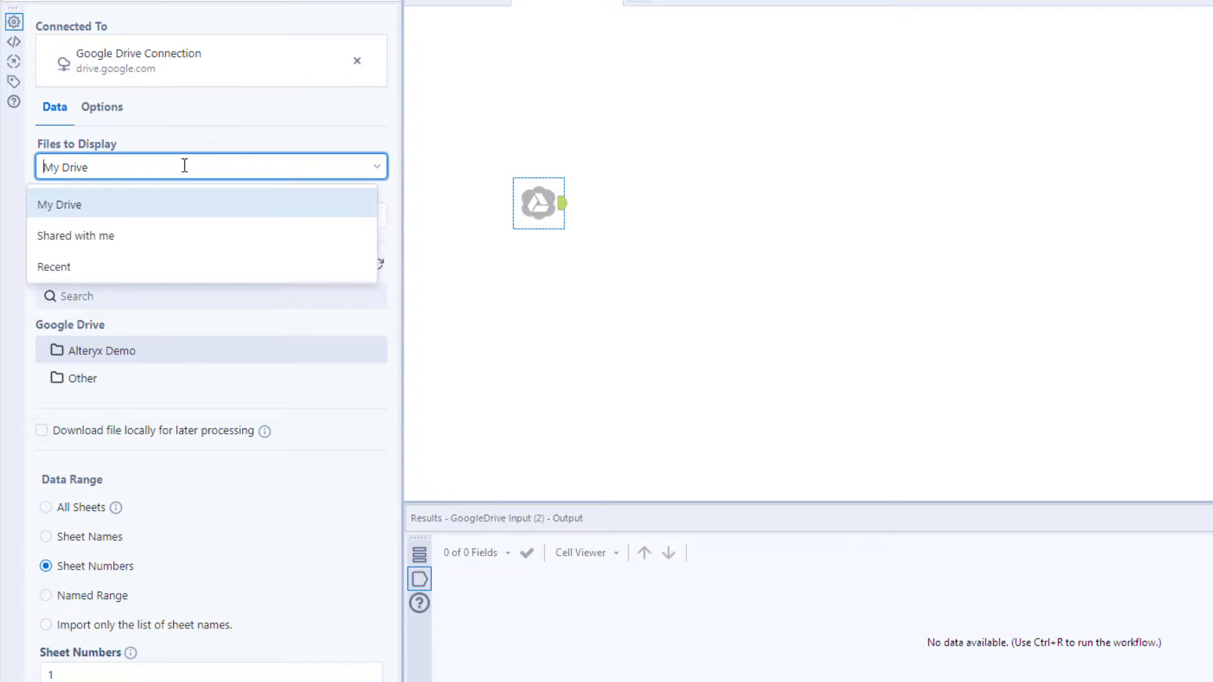
- Select Customers.xlsx in My Drive's Alteryx Demo folder, set to download locally
click(59, 204)
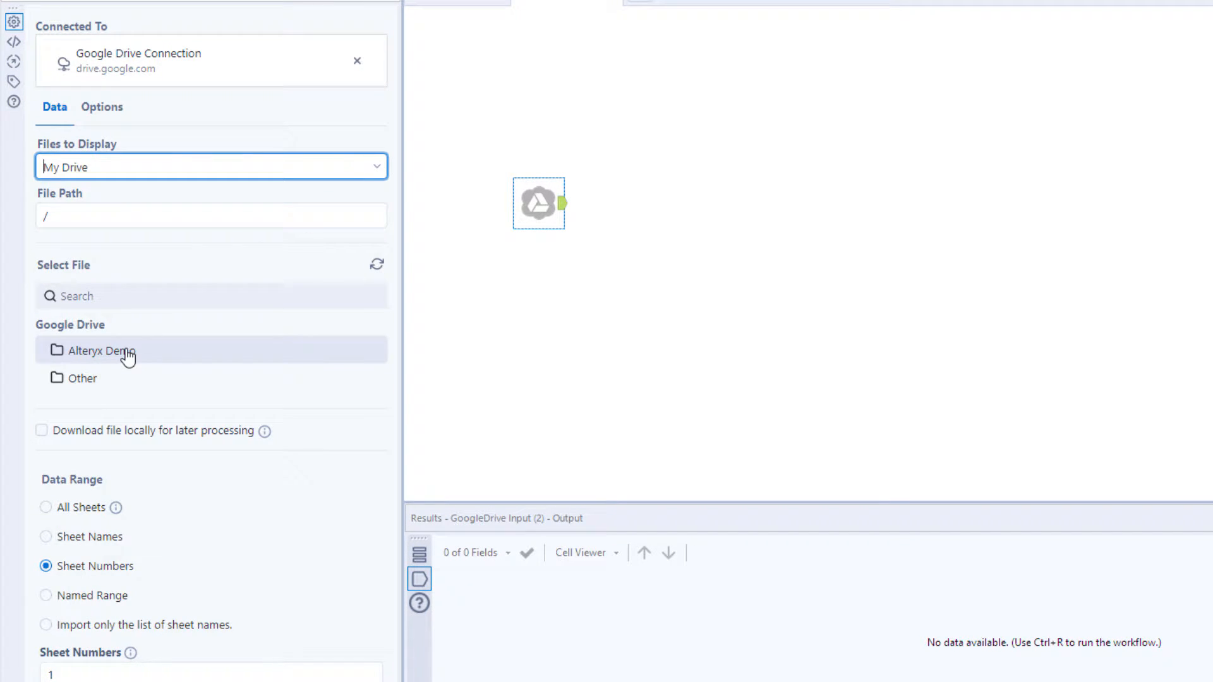
click(99, 351)
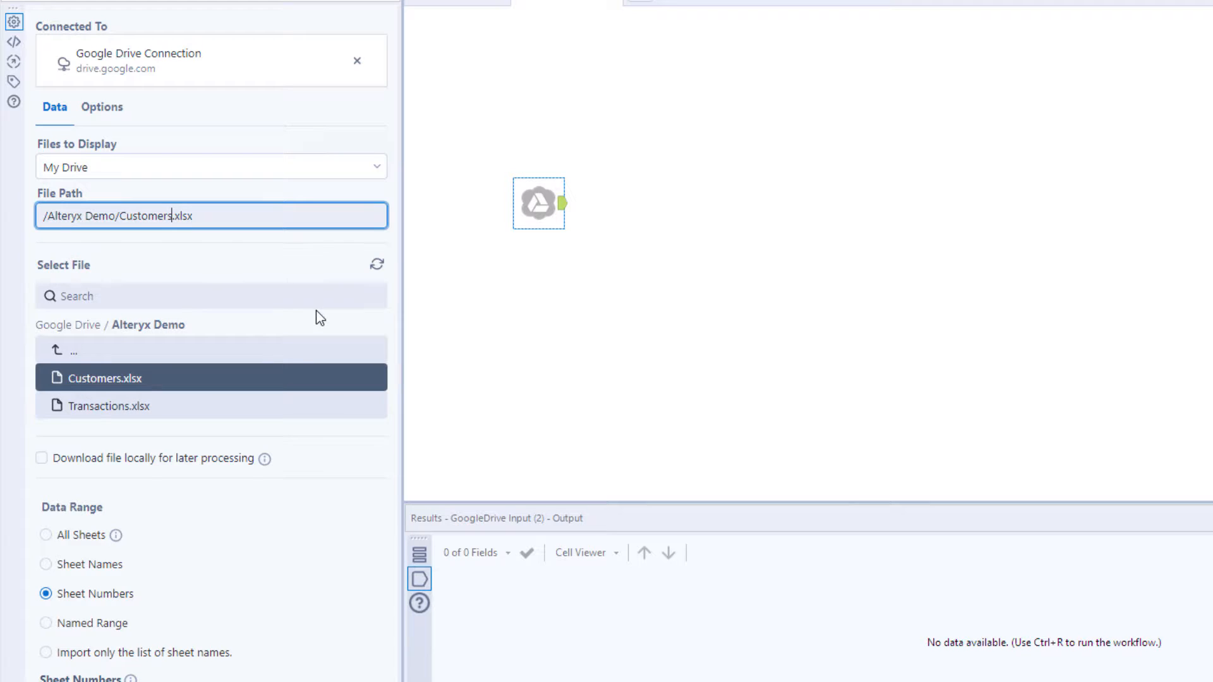
mouse_move(264, 458)
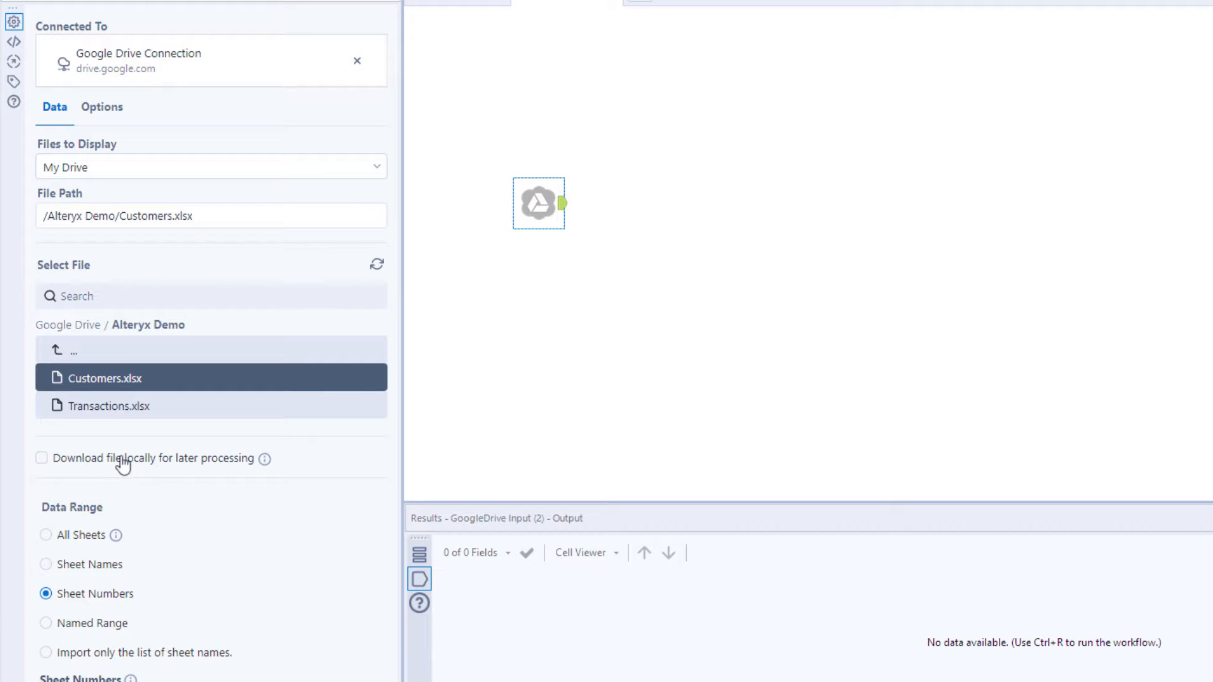
click(41, 458)
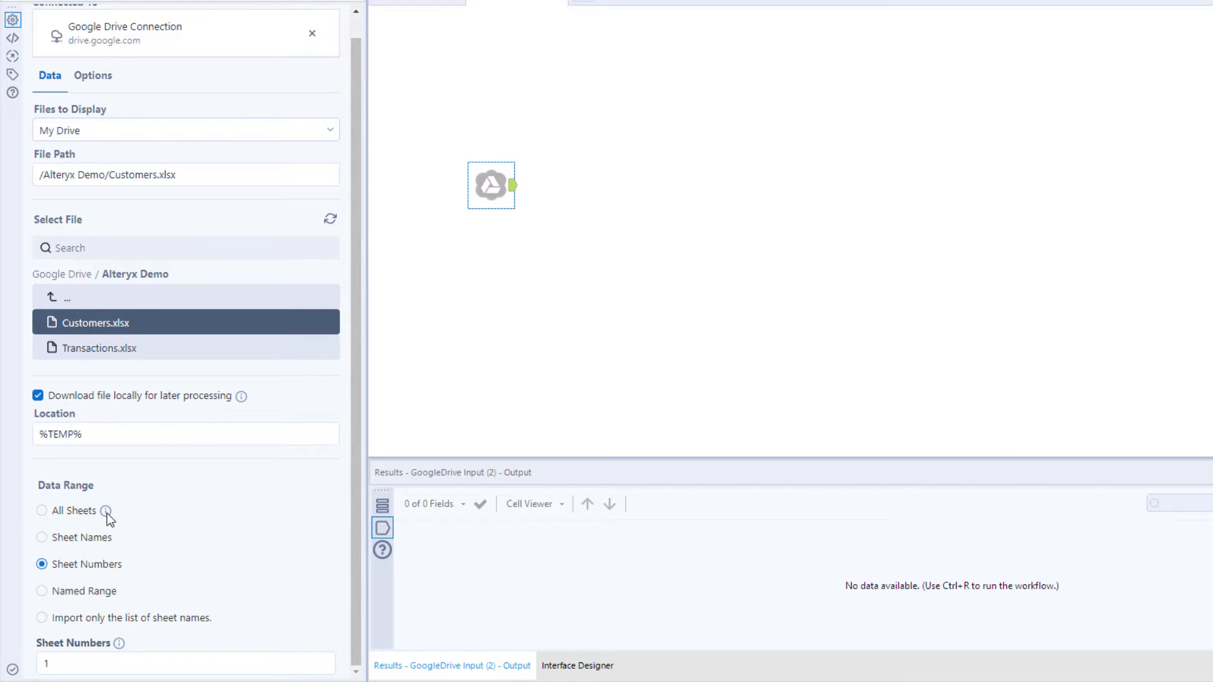
scroll(down, 3)
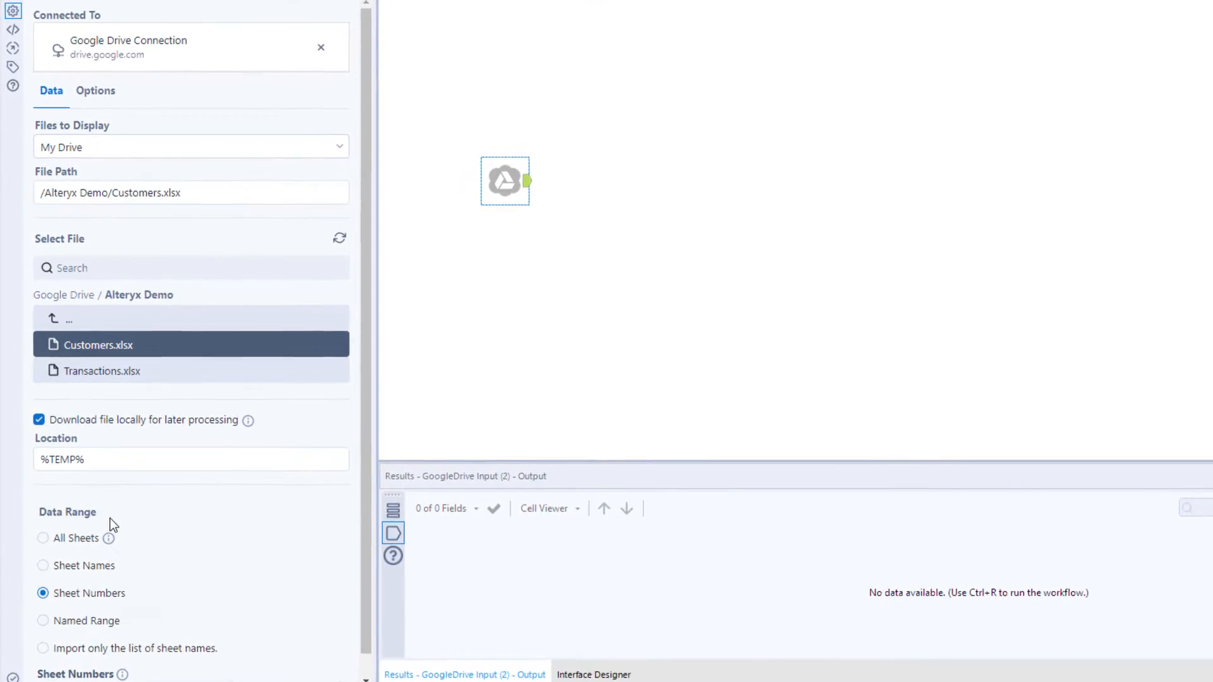
- Set the Google Drive input's File Format option to XLSX
click(95, 91)
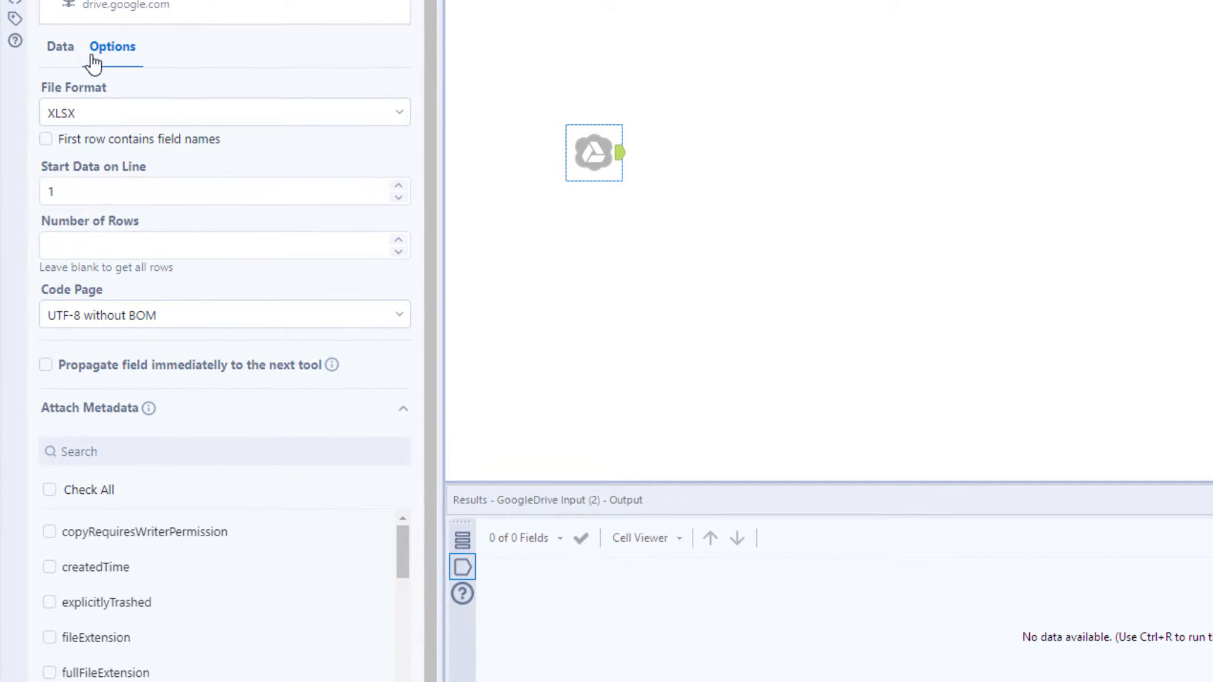
click(224, 112)
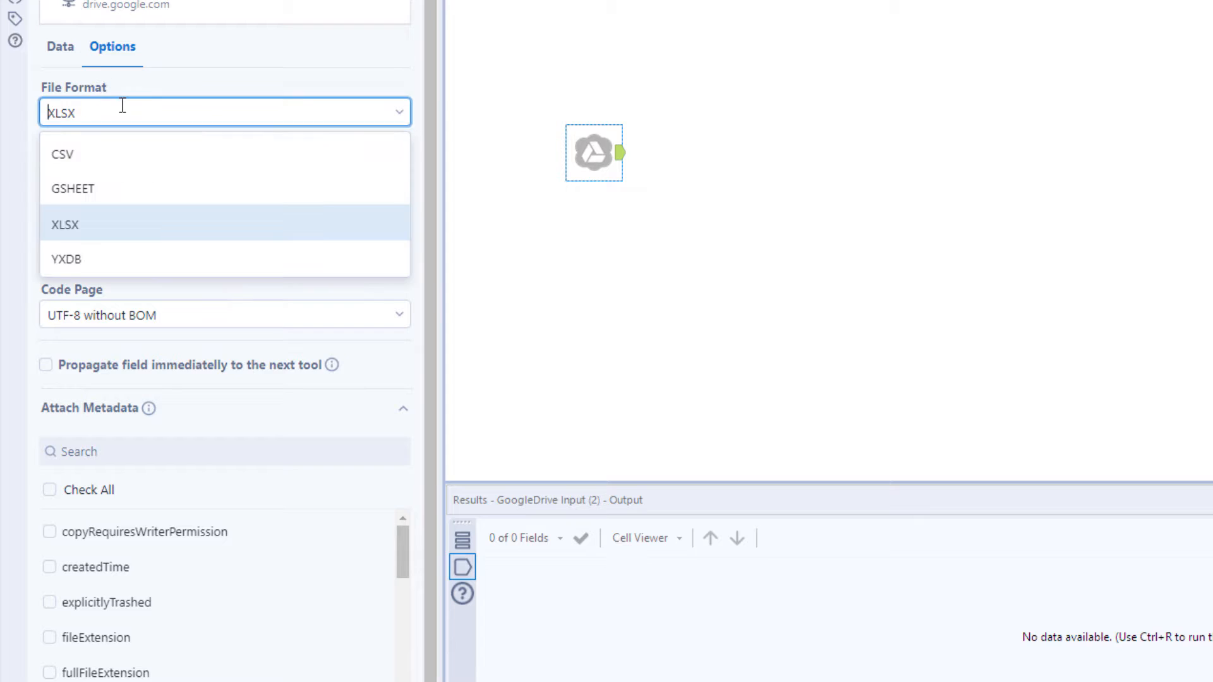
click(65, 225)
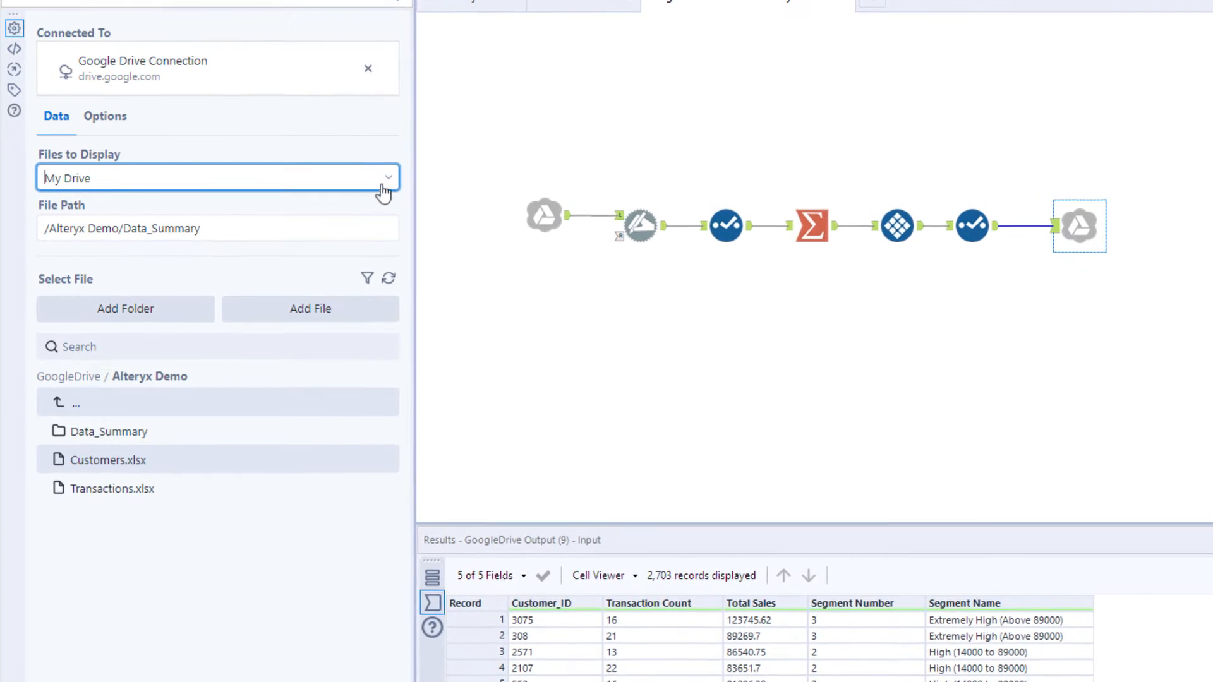
- Create a new folder named 'Output' inside Data_Summary
click(124, 309)
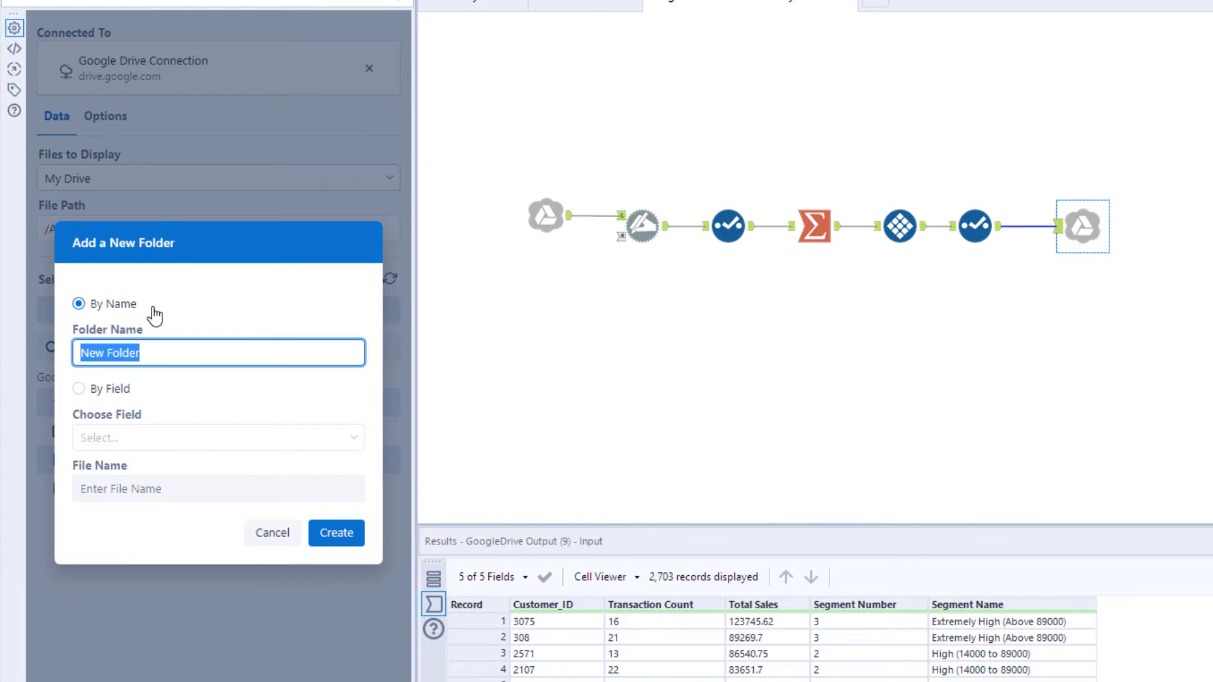
text(Output)
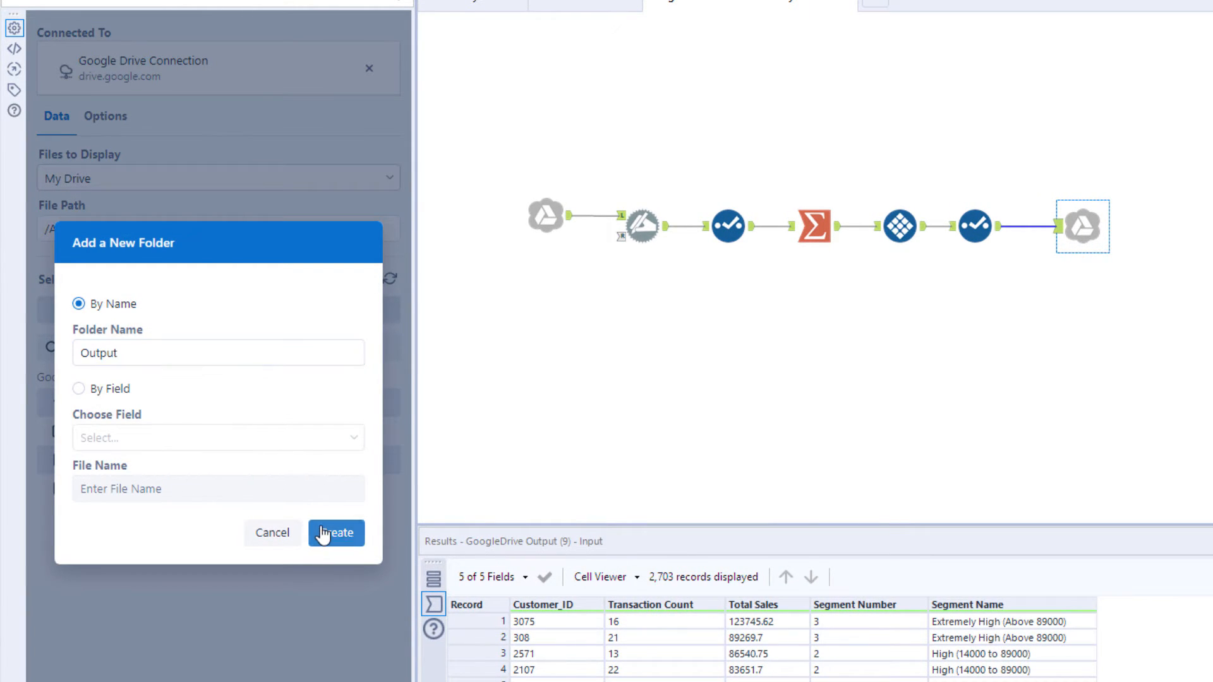
click(335, 533)
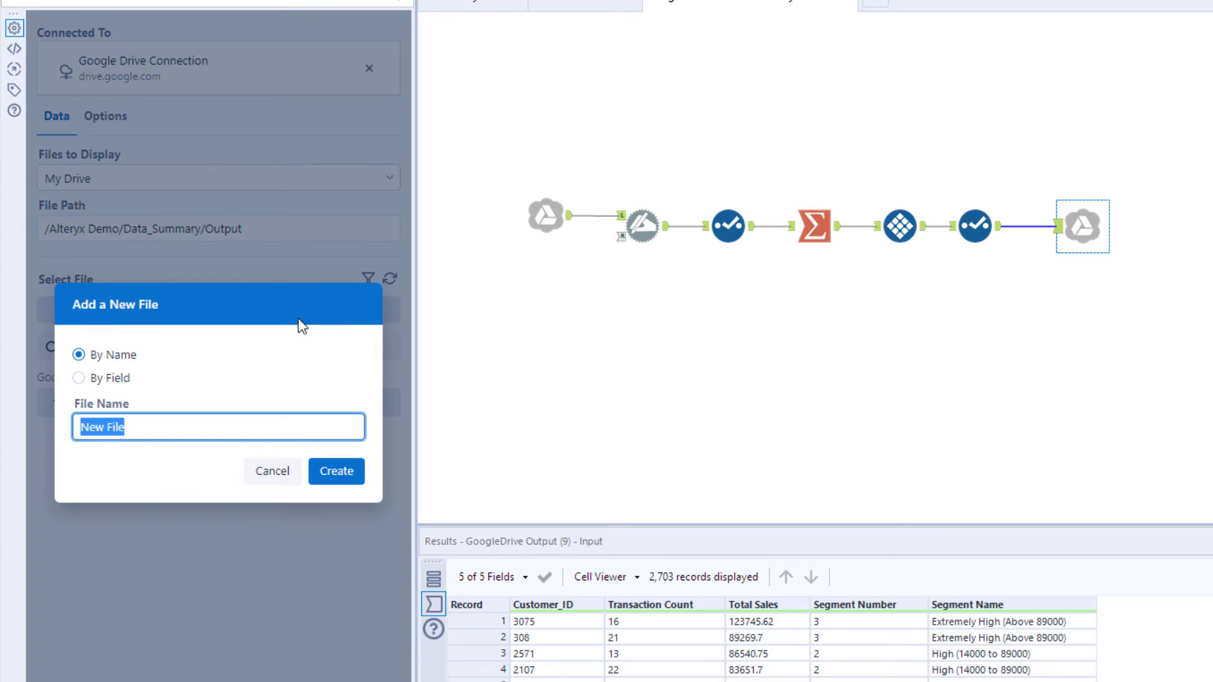
- Name output files by the Segment Name field and review the CSV format options
click(78, 378)
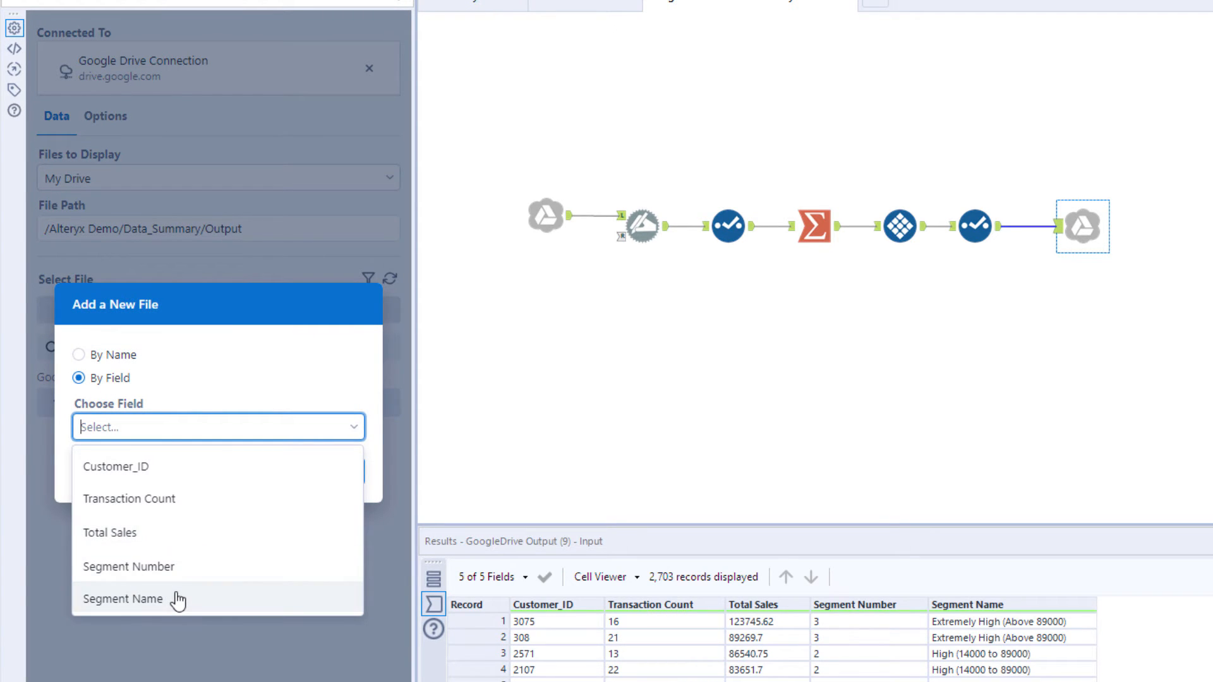
click(121, 599)
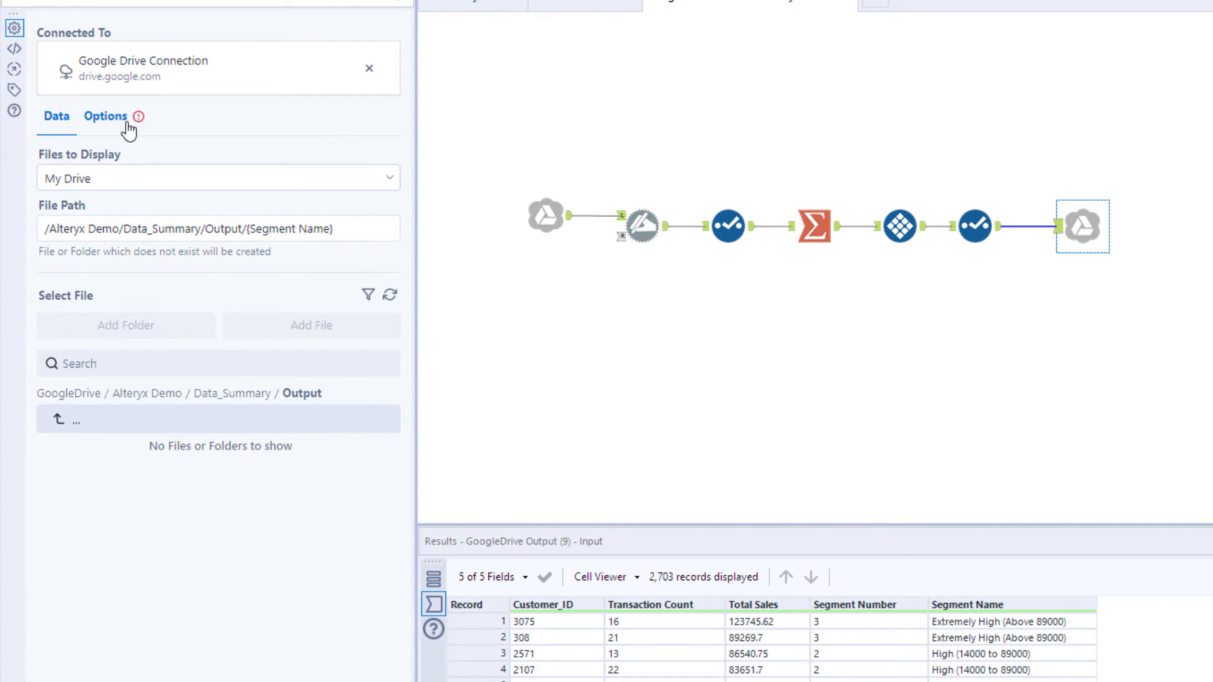
click(106, 116)
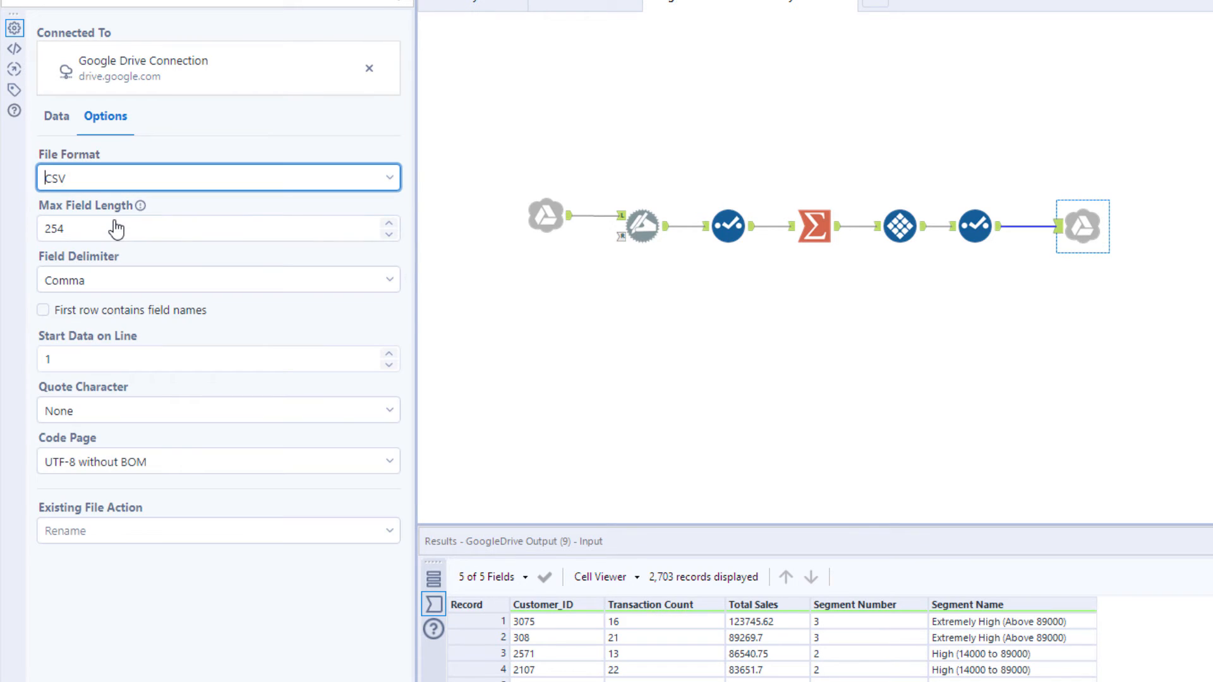
- Enable 'First row contains field names' and view the Existing File Action choices
click(44, 310)
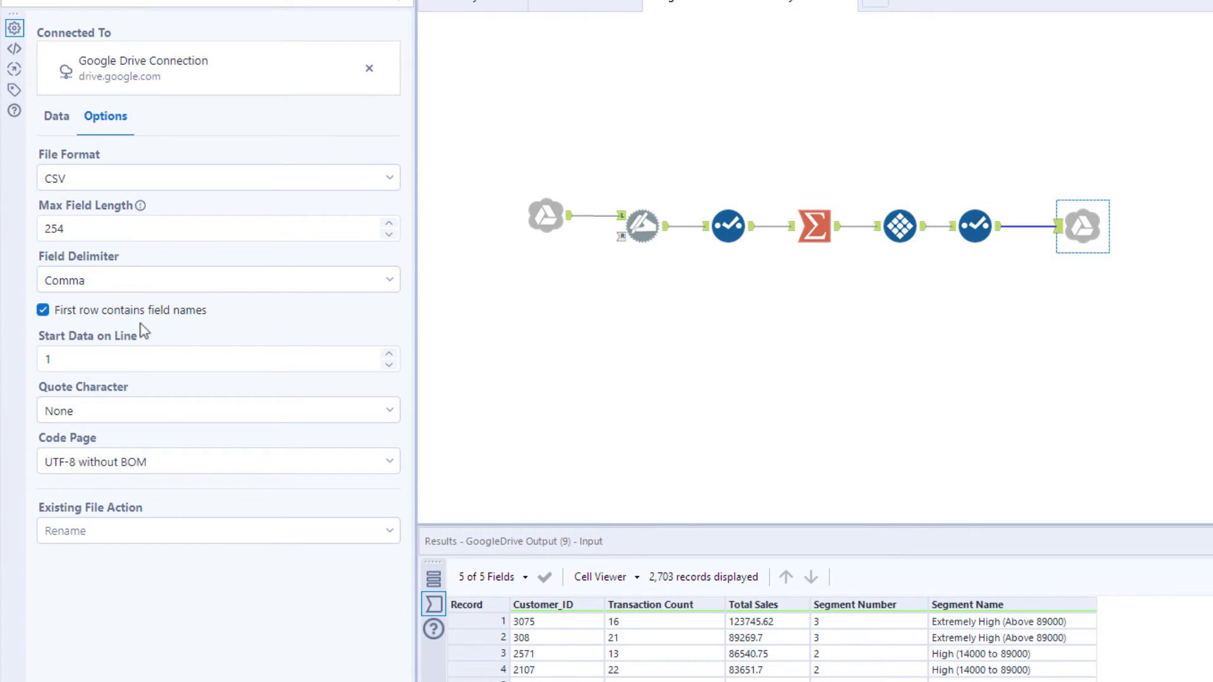
click(218, 530)
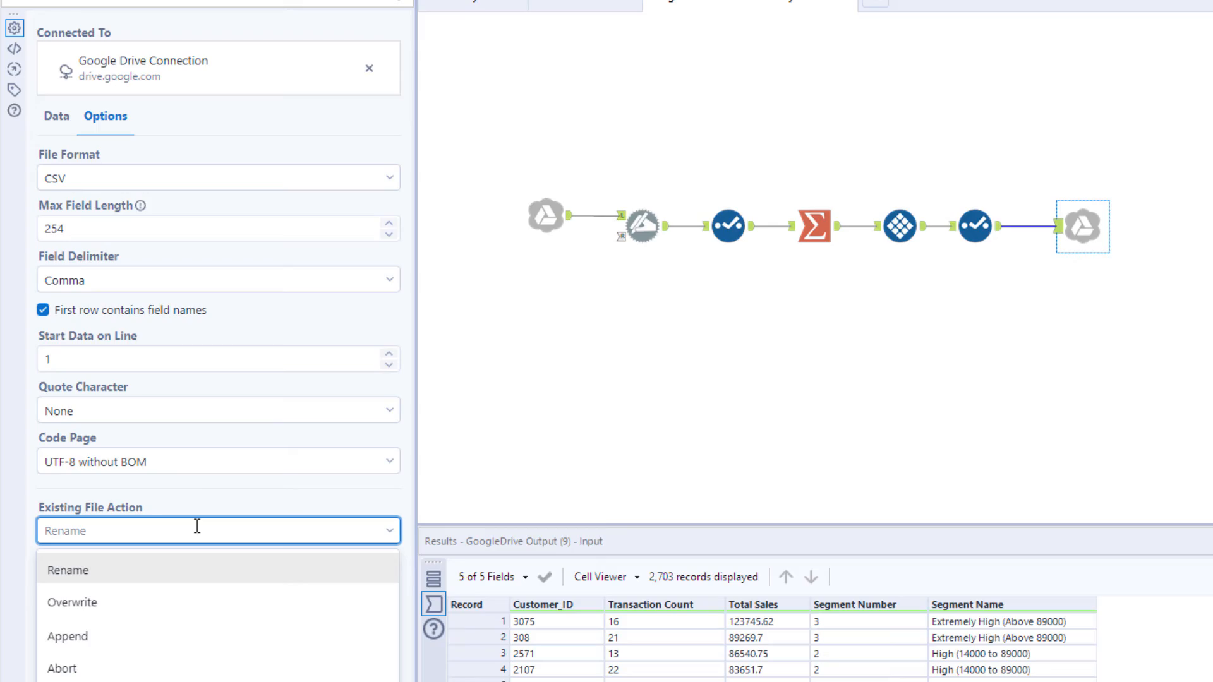